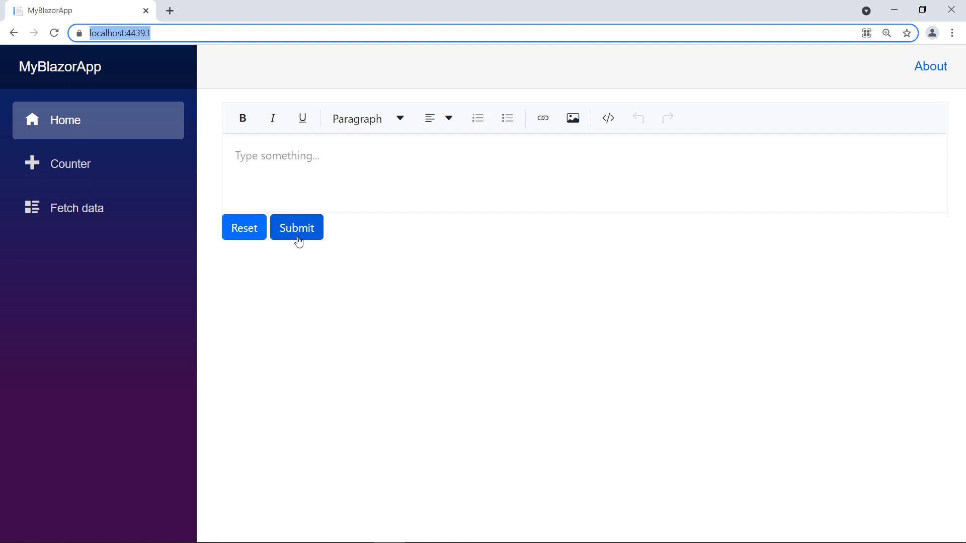
# Step: Submit the empty form so Form Submitted appears, then enter 'Test' in the rich text editor
pyautogui.click(296, 227)
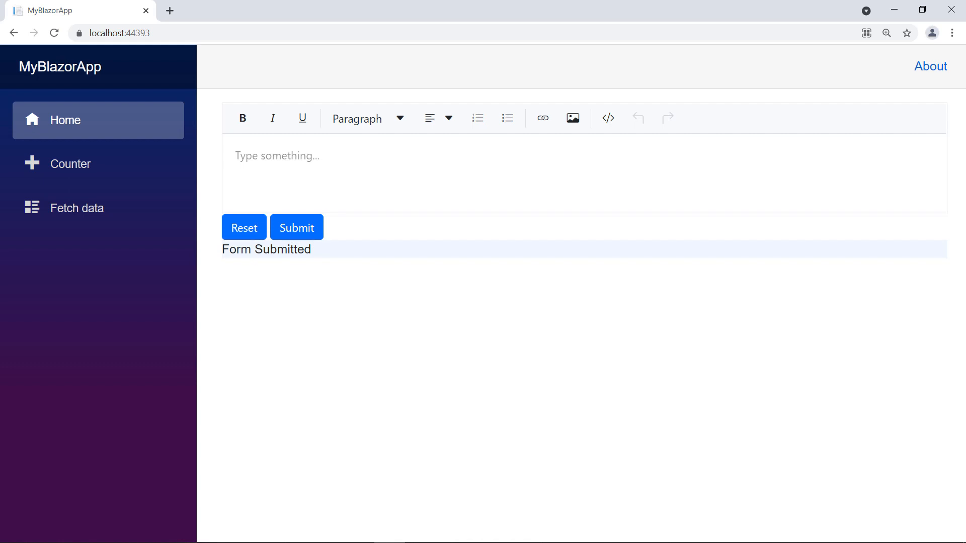
pyautogui.write('Test')
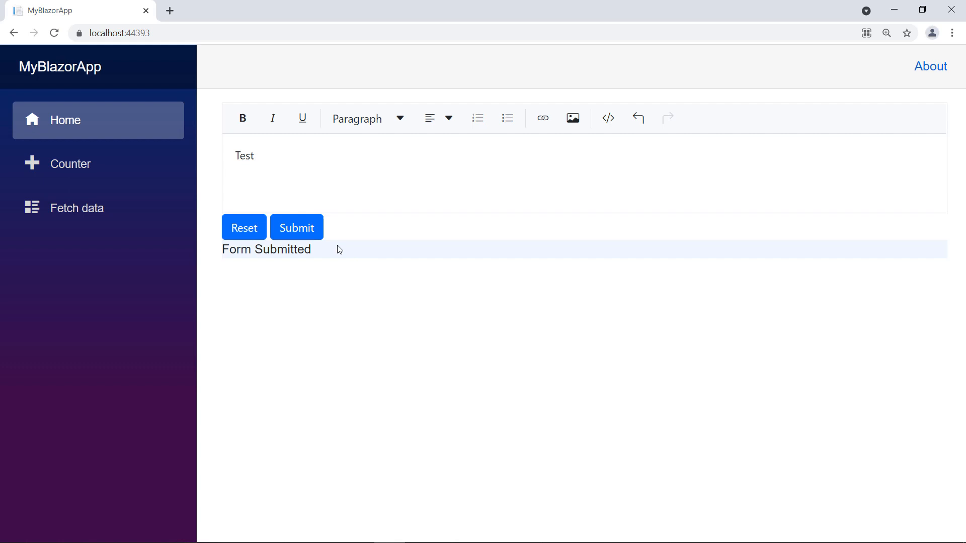
pyautogui.click(243, 228)
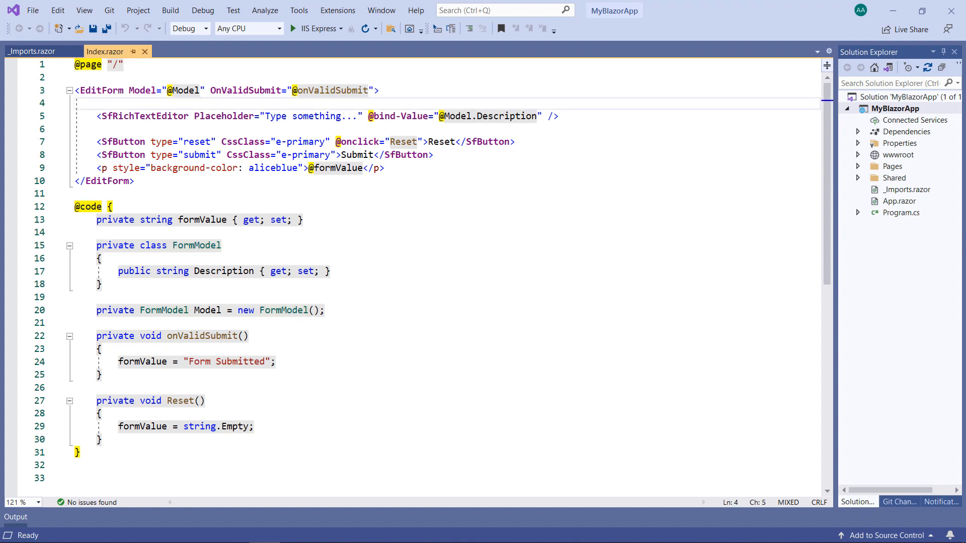
# Step: Add <DataAnnotationsValidator/> and a <ValidationMessage> bound to Model.Description inside the EditForm
pyautogui.write('<DataAnnotationsValidator/')
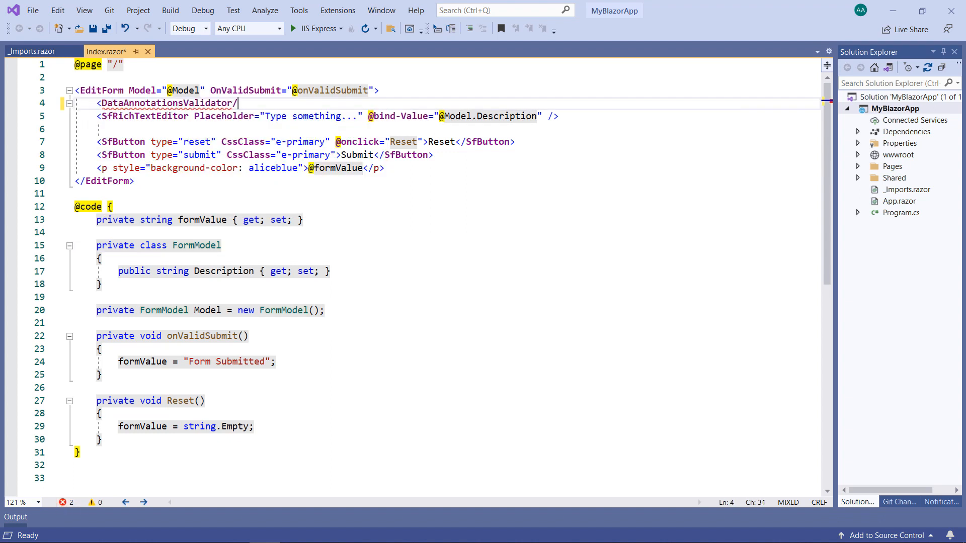
pyautogui.write('>')
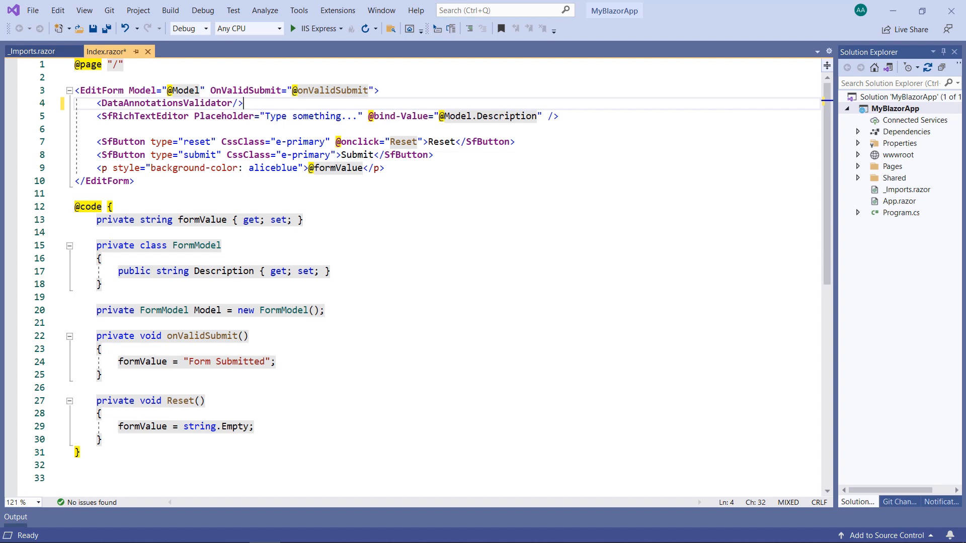
pyautogui.write('<Valid')
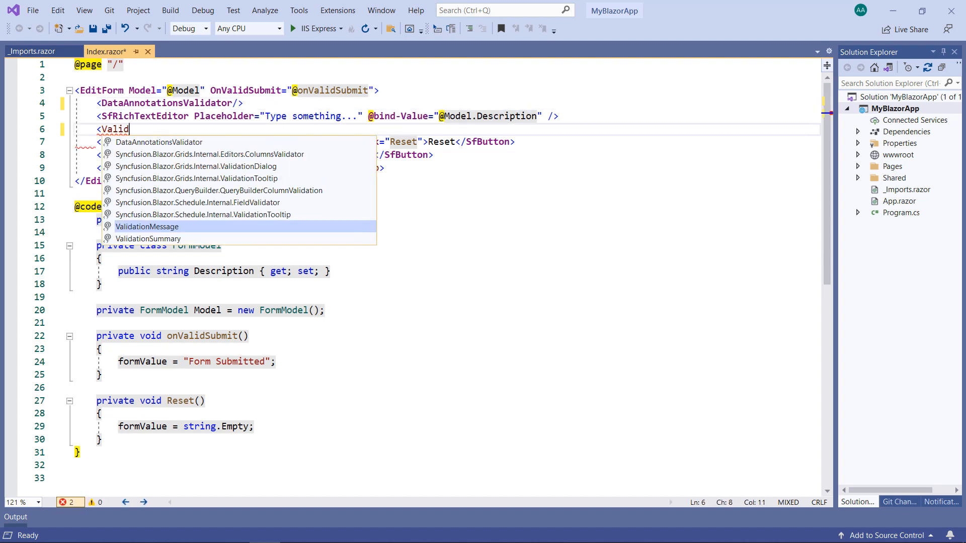
pyautogui.write('ationMessage For')
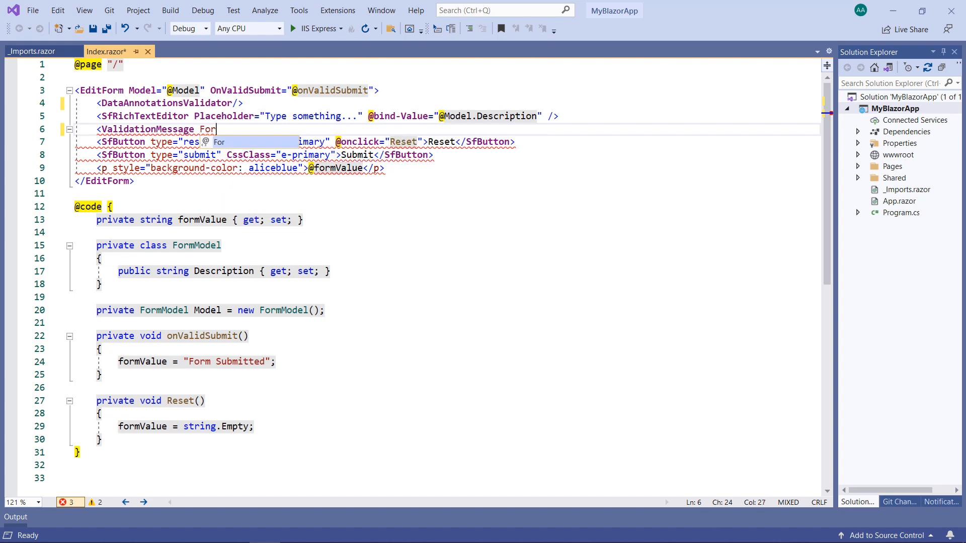
pyautogui.write('@(()=> _Model.Description)"/>')
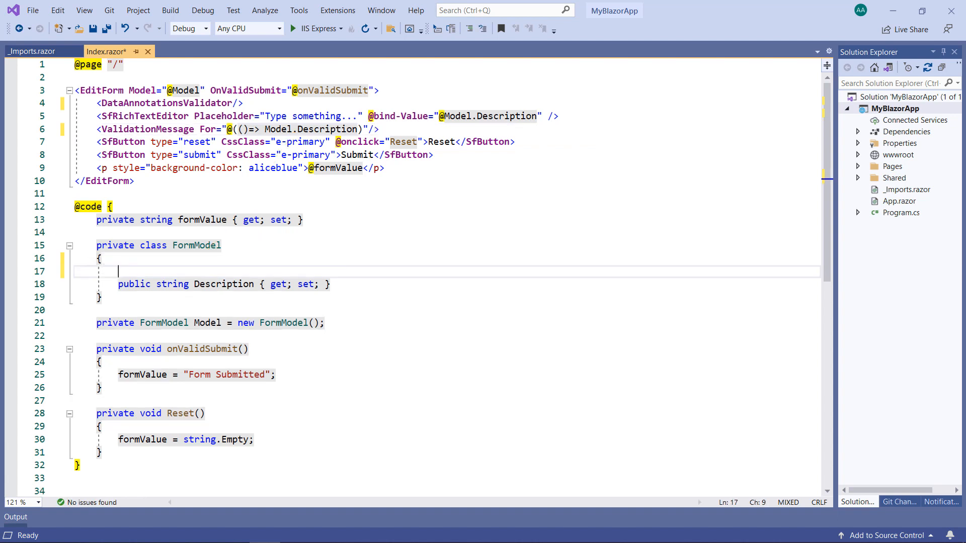
# Step: Decorate Description with [Required], [MinLength(20)] and [MaxLength(100)] attributes
pyautogui.write('[]')
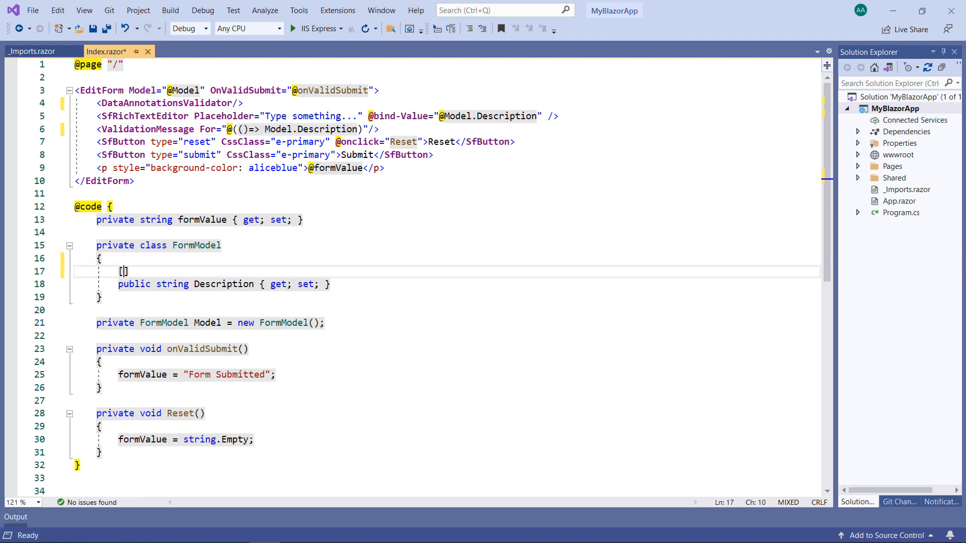
pyautogui.write('Required')
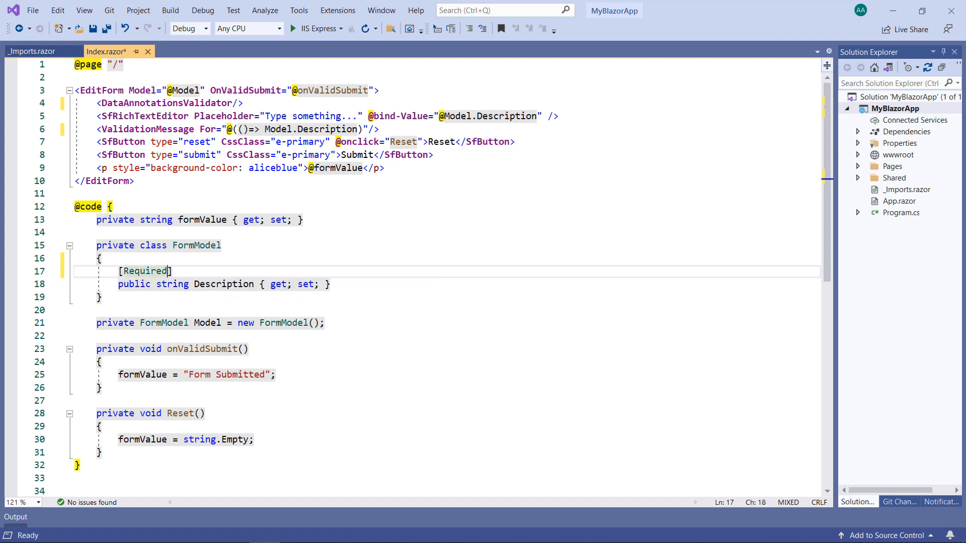
pyautogui.press('enter')
pyautogui.write('[MinLength(')
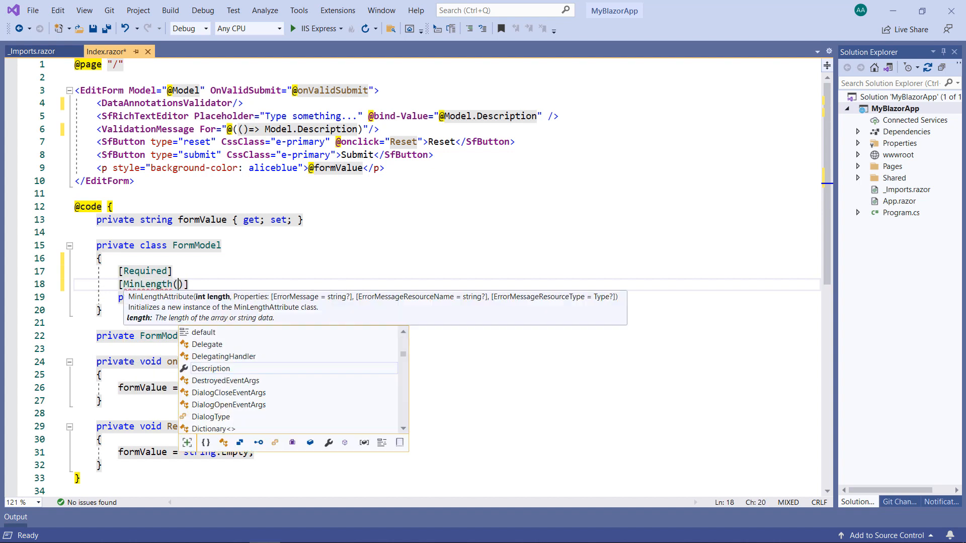
pyautogui.write('20')
pyautogui.write('[')
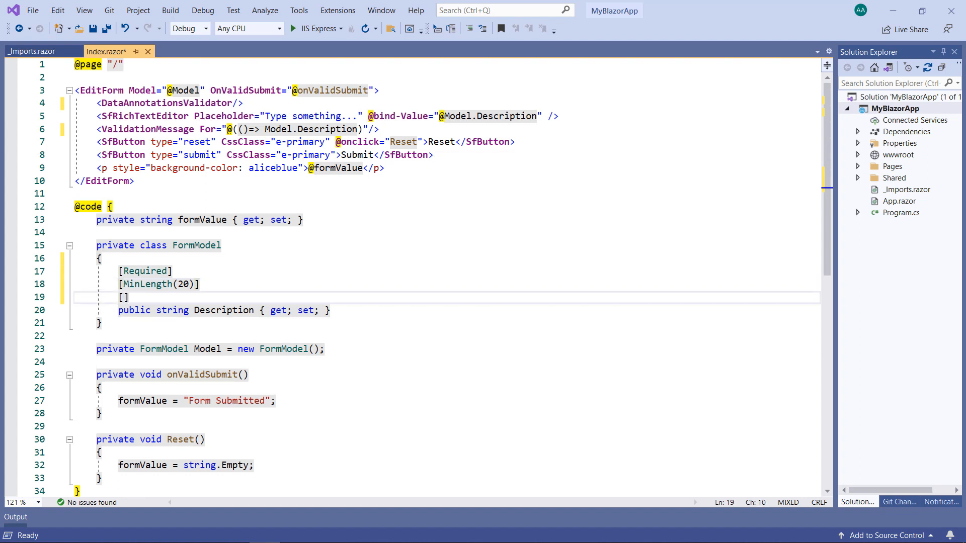
pyautogui.write('MaxLength(100')
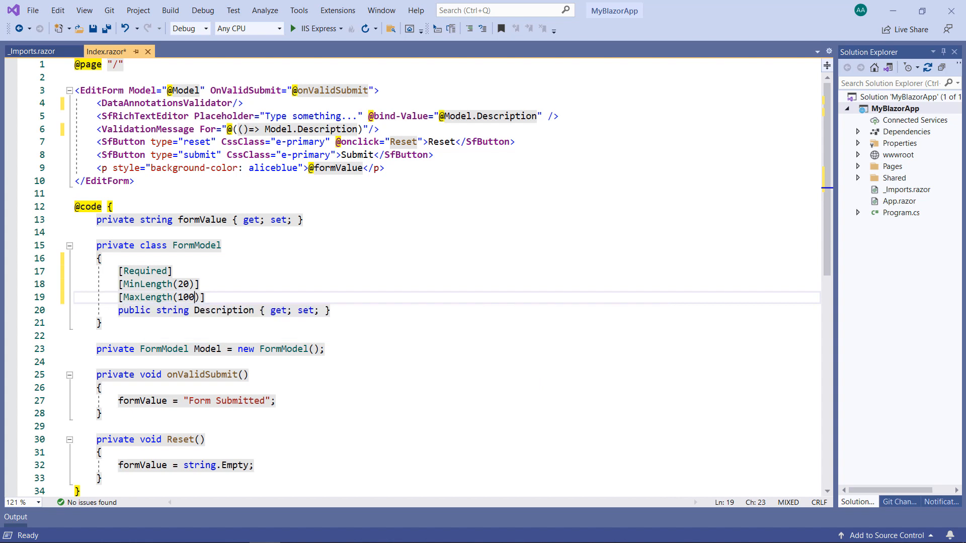
# Step: Add ShowCharCount="true" to the SfRichTextEditor tag
pyautogui.click(197, 116)
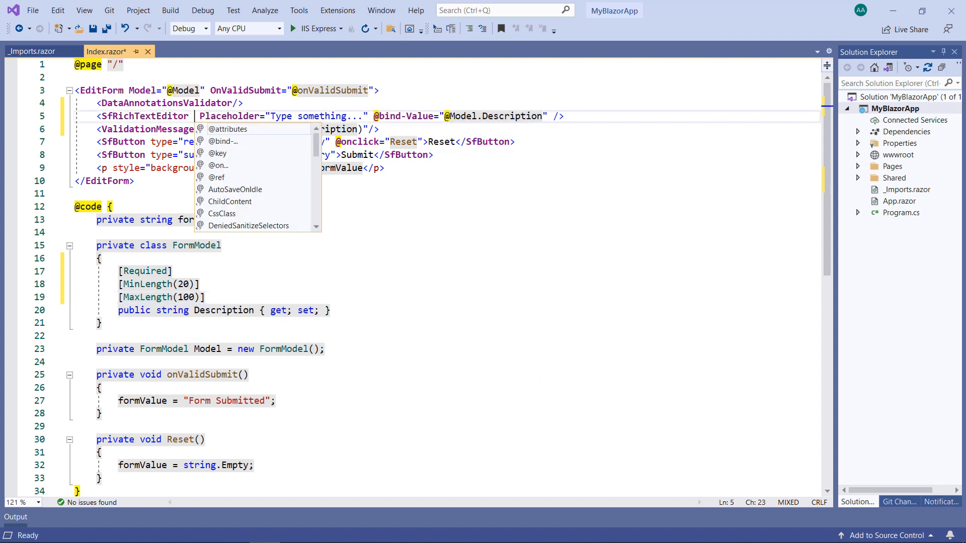
pyautogui.write('ShowCharCount="tr')
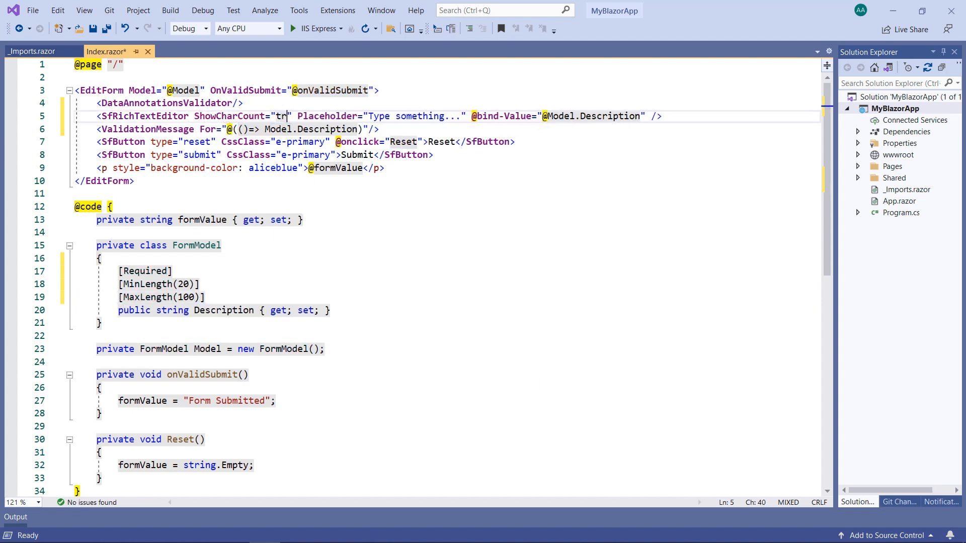
pyautogui.write('ue')
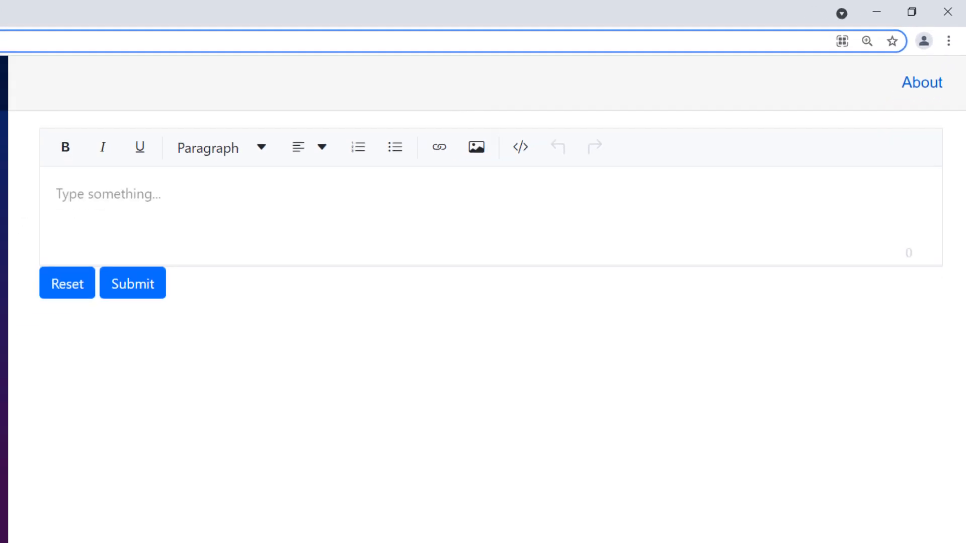
# Step: Submit the empty form, then submit 'Test' to see the required and minimum-length errors
pyautogui.click(133, 284)
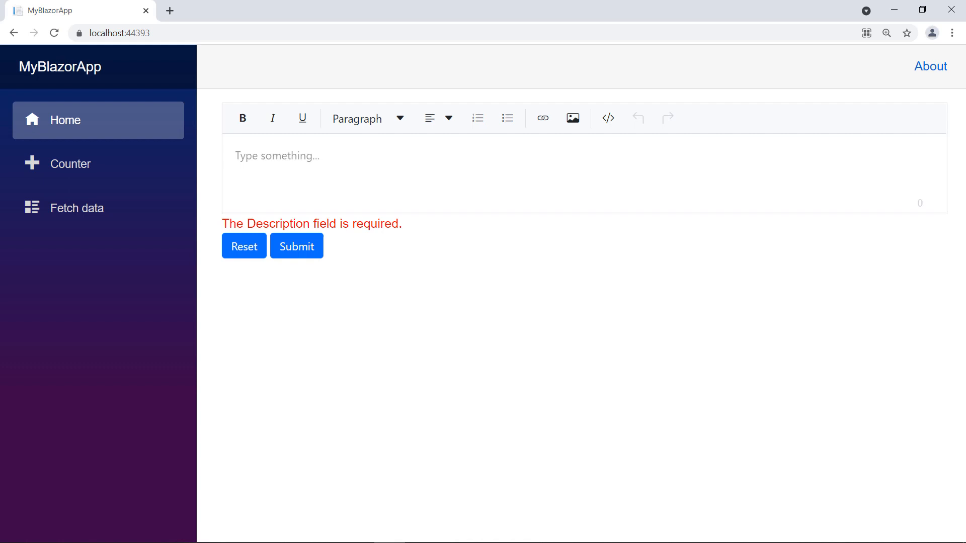
pyautogui.write('Tes')
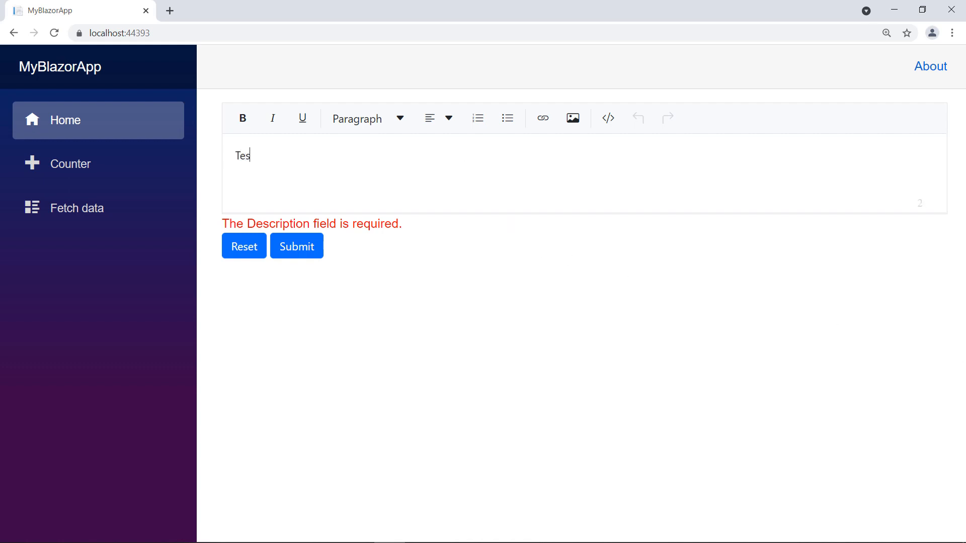
pyautogui.write('t')
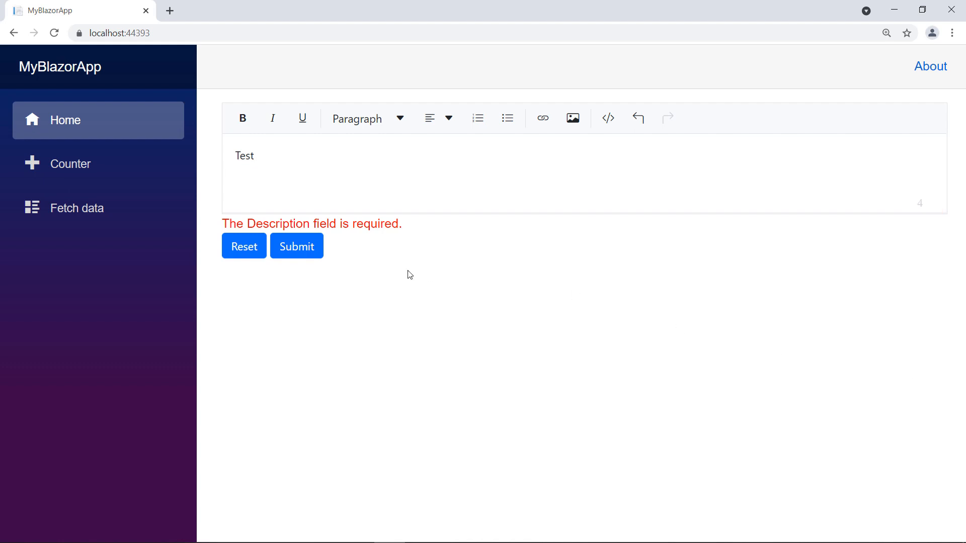
pyautogui.click(296, 246)
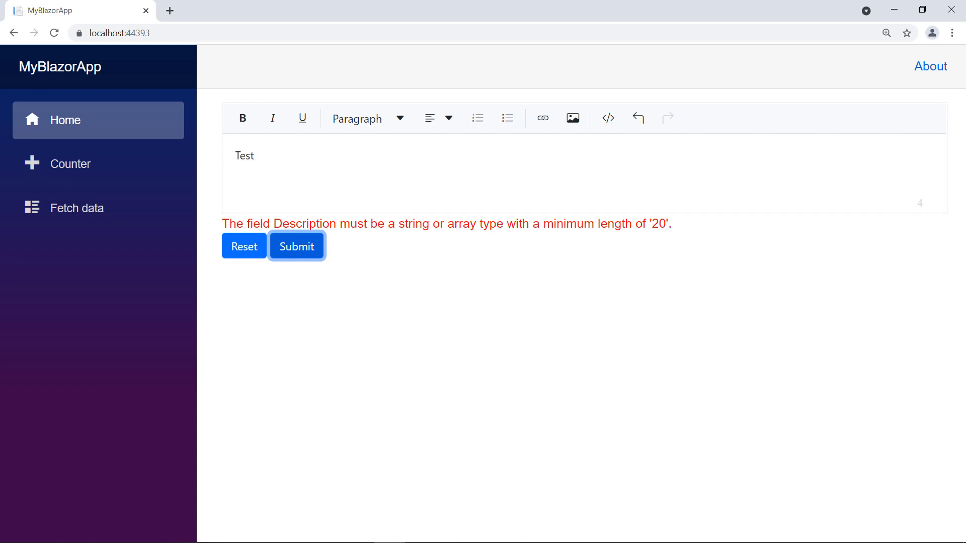
# Step: Enter a 110-character 'The RTE component is a WYSIWYG editor…' description and submit it
pyautogui.write('The RTE component is a WYSIWYG editor that provides the best user experience for creating and editing content.')
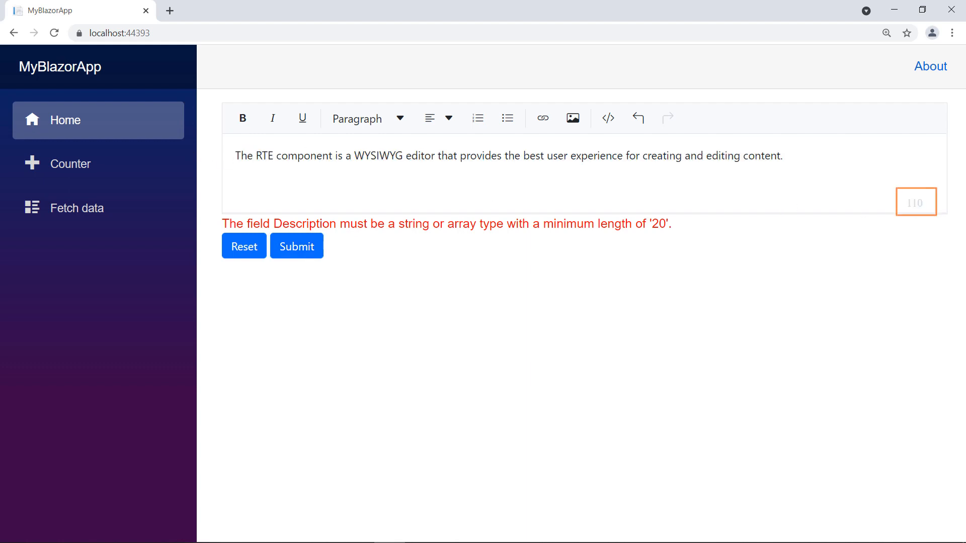
pyautogui.click(296, 246)
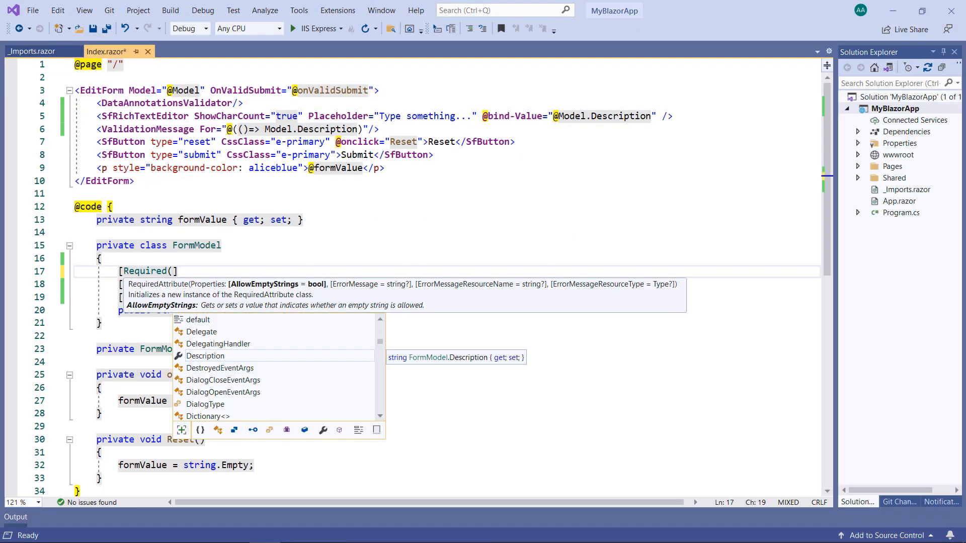
# Step: Add ErrorMessage strings such as 'Please provide description within 100 characters.' to the attributes and rerun the app
pyautogui.write('ErrorMessage = "Please provide the description.')
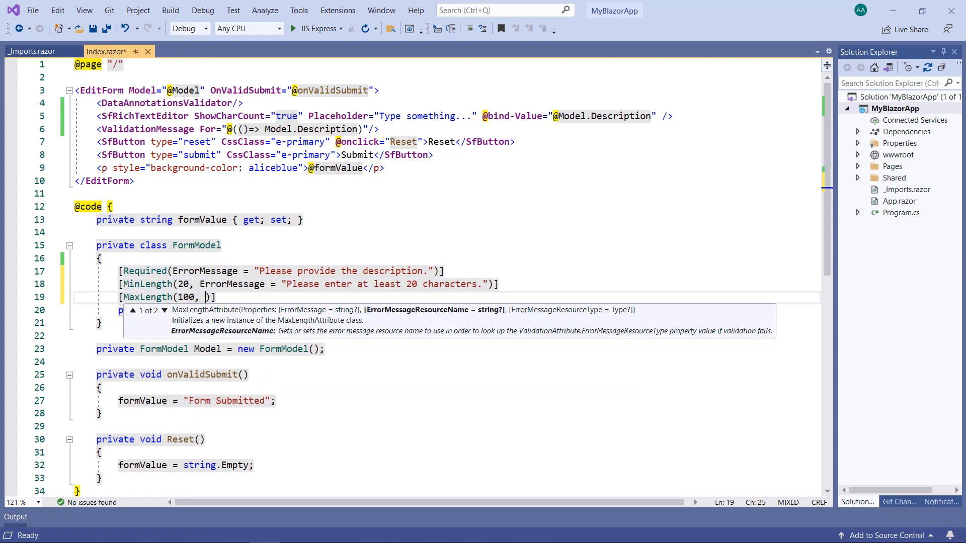
pyautogui.write('ErrorMessage = "Please provide description within 100 characters."')
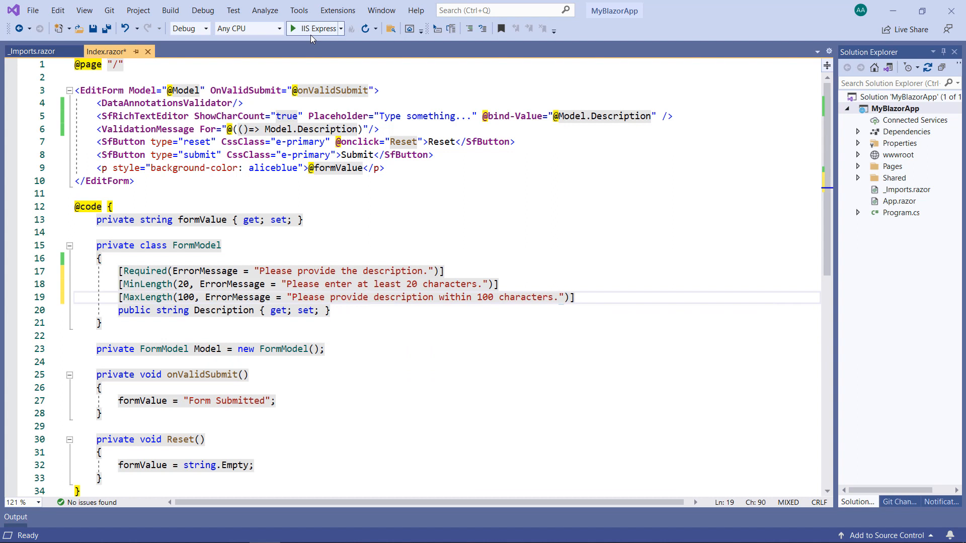
pyautogui.click(292, 28)
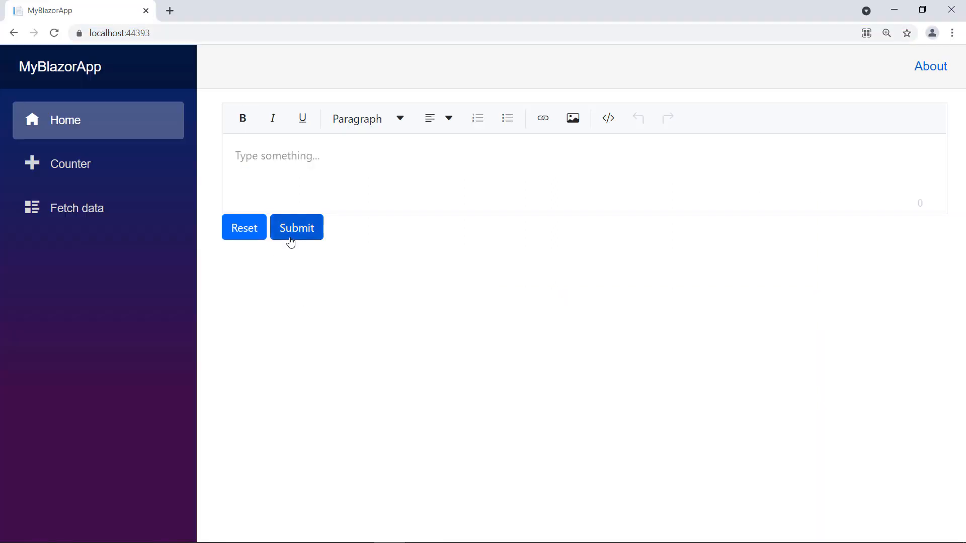
# Step: Submit empty, 'Test' and a 110-character description to see each custom error message
pyautogui.click(296, 227)
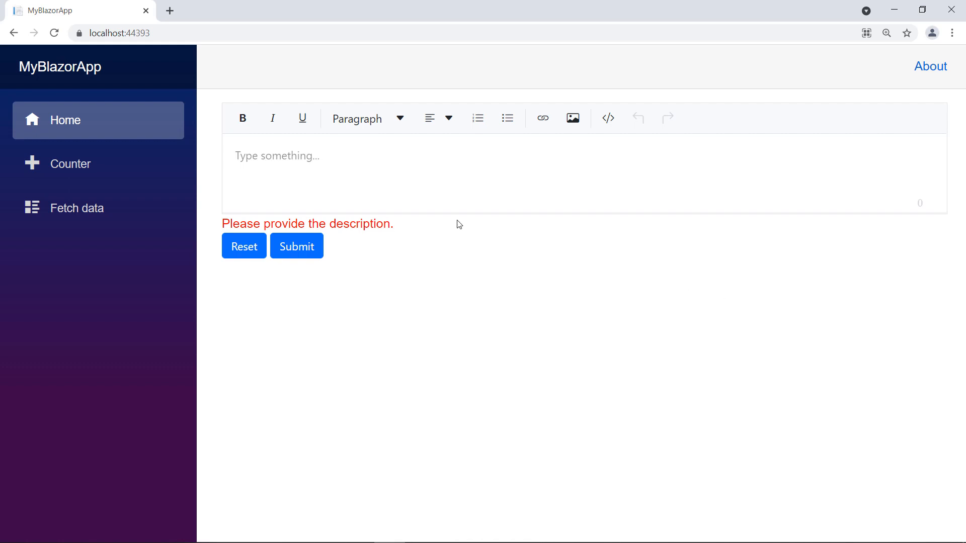
pyautogui.write('Test')
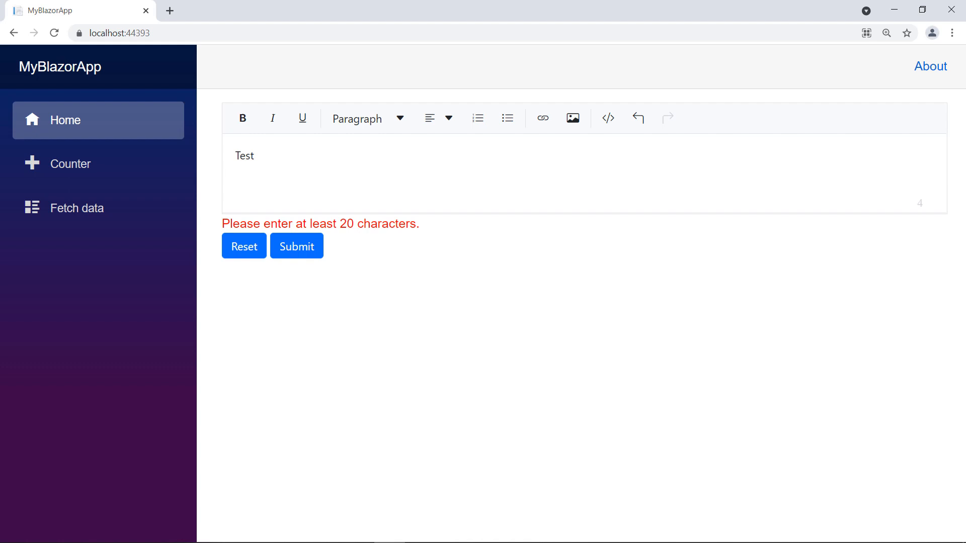
pyautogui.moveTo(407, 150)
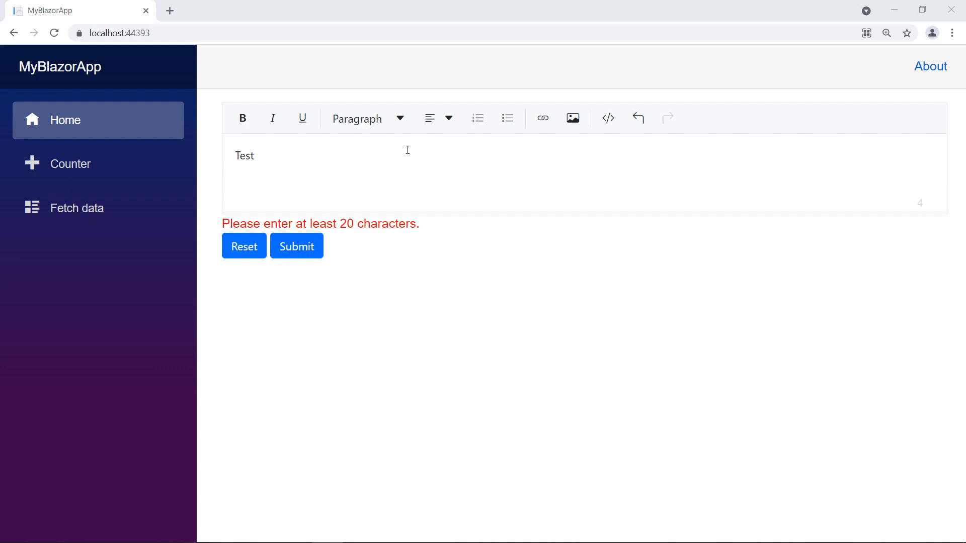
pyautogui.write('The RTE component is a WYSIWYG editor that provides the best user experience for creating and editing content.')
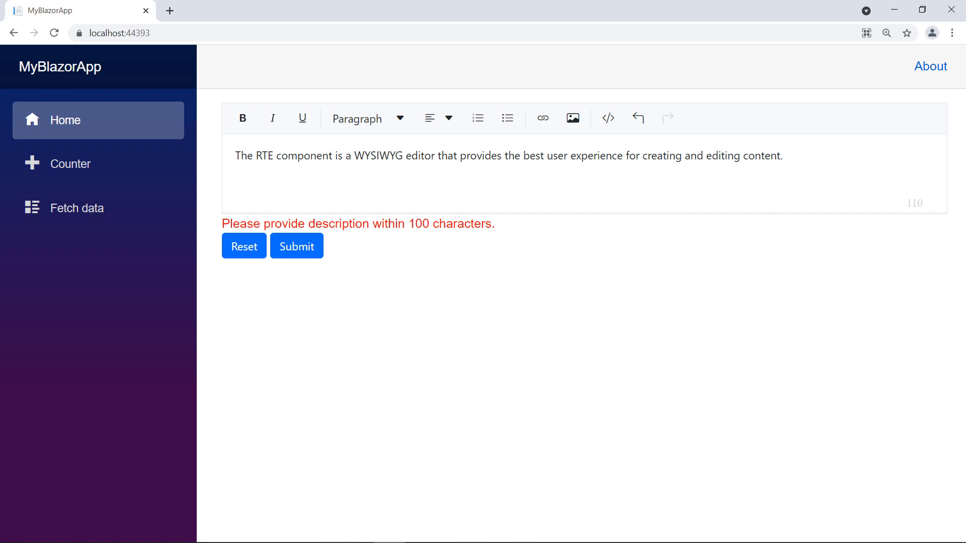
pyautogui.moveTo(940, 49)
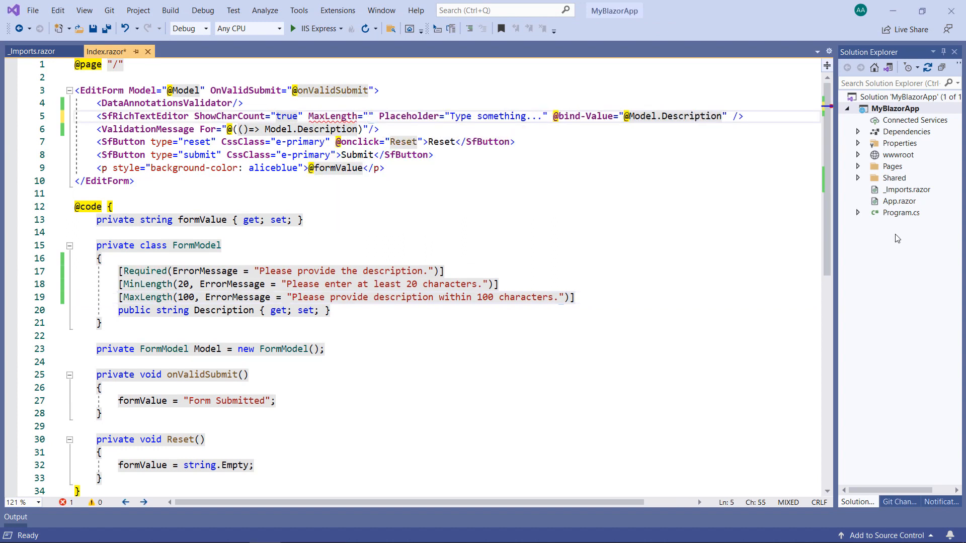
# Step: Set MaxLength="100" on the SfRichTextEditor tag and rerun the app
pyautogui.write('100')
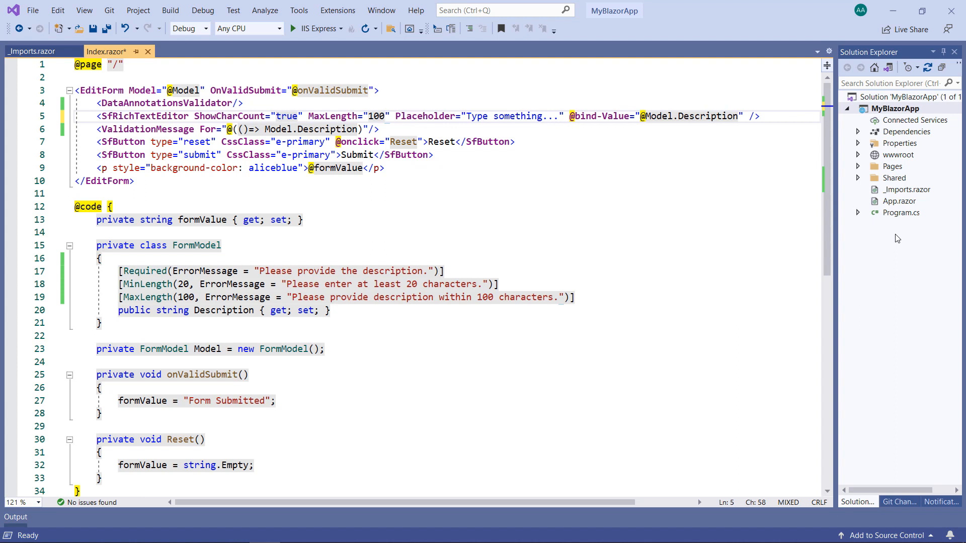
pyautogui.click(386, 116)
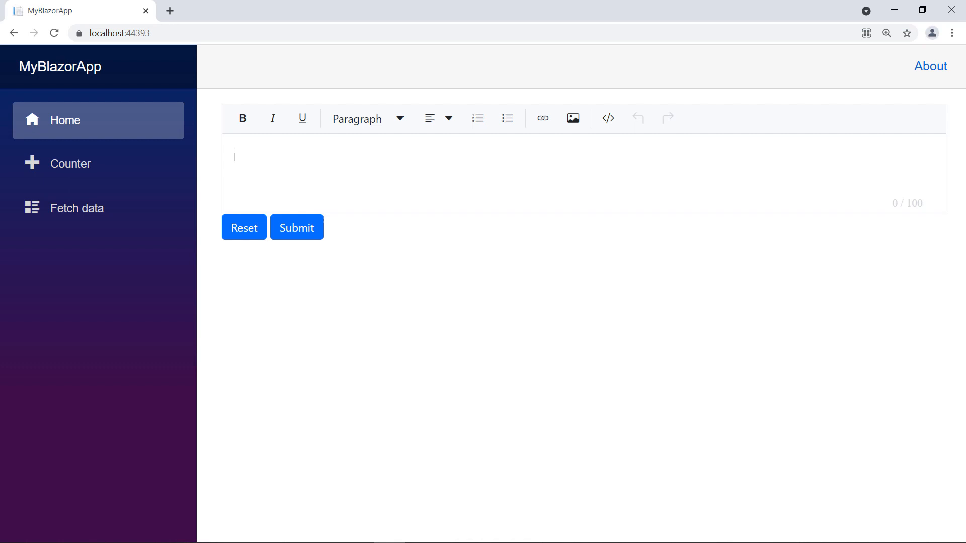
# Step: Type the 'The RTE component is a WYSIWYG editor…' text until the counter stops at 100 / 100
pyautogui.write('The RTE')
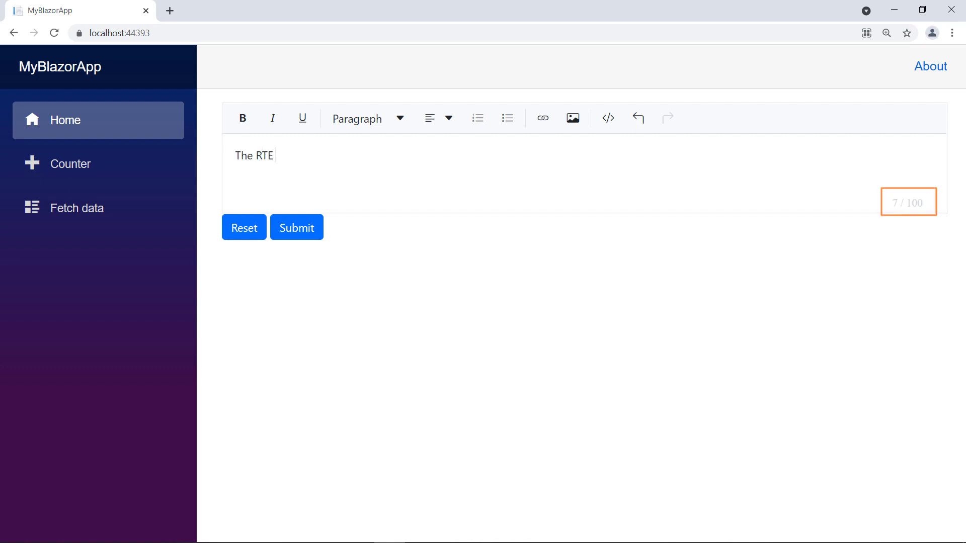
pyautogui.write('component is a WYSIWYG editor that provides the best user experience for creati')
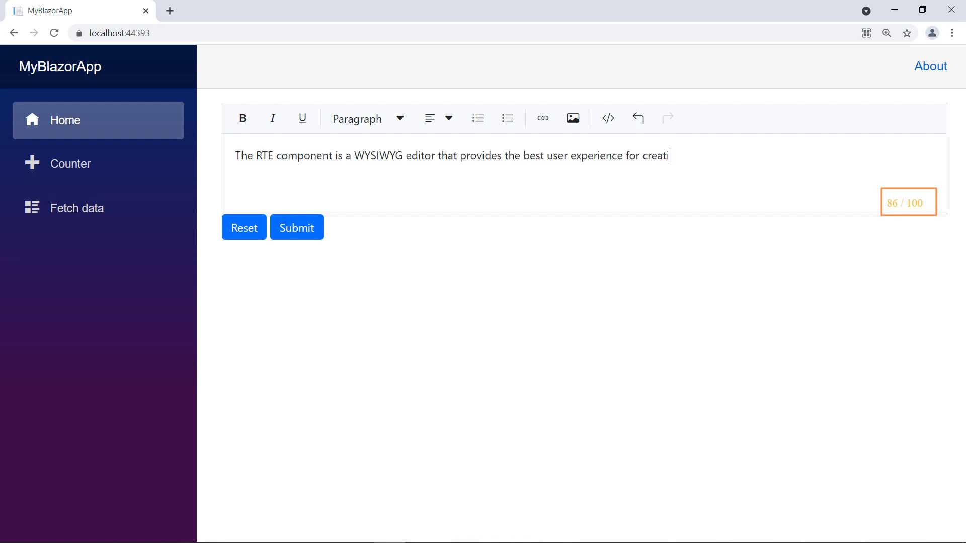
pyautogui.write('ng and')
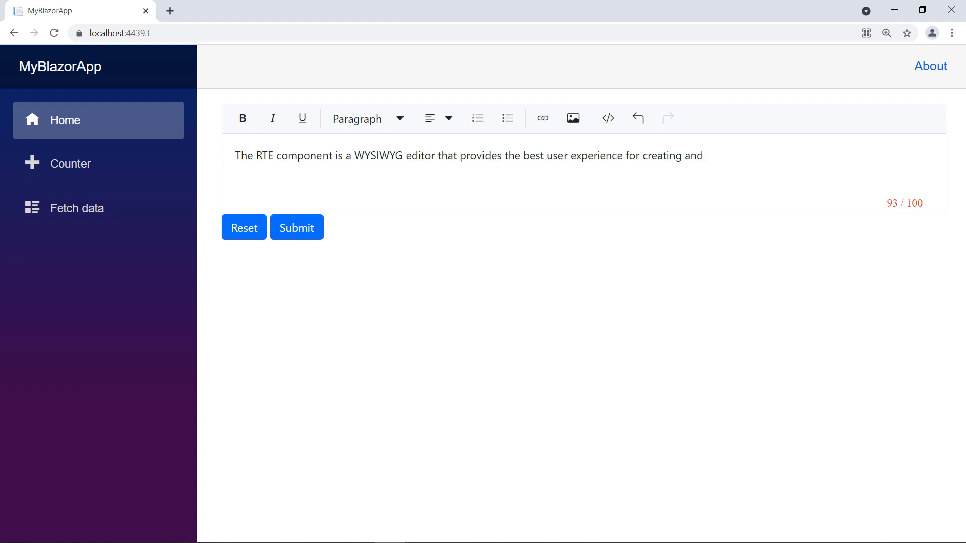
pyautogui.write('Editin')
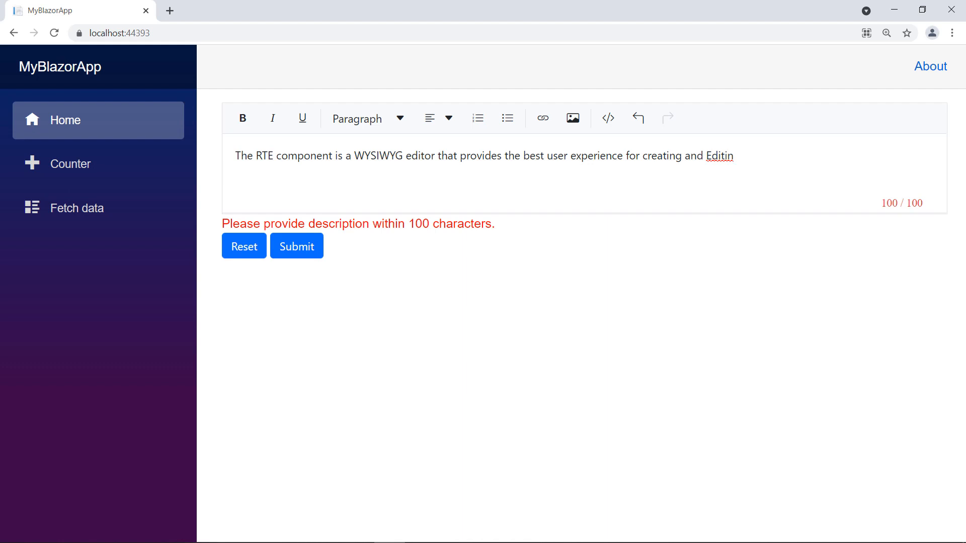
pyautogui.click(732, 155)
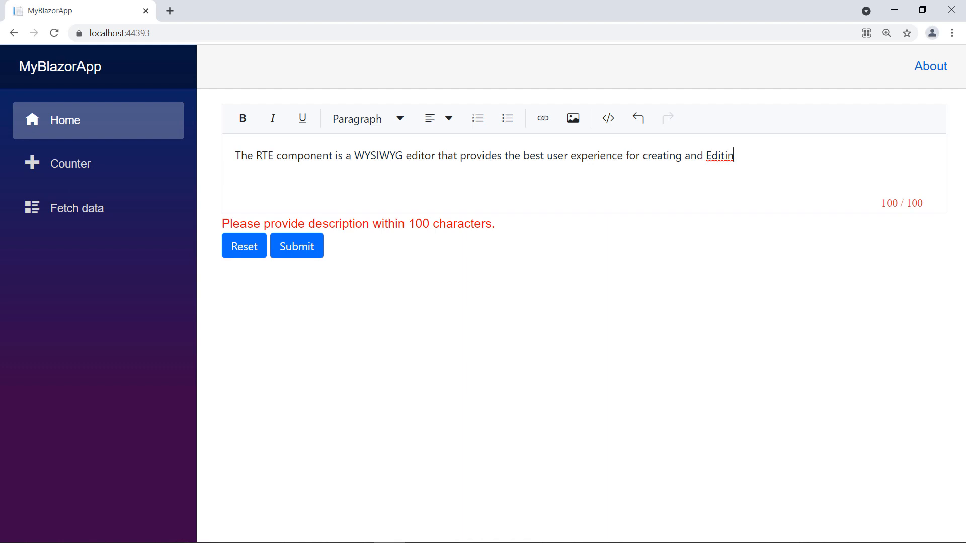